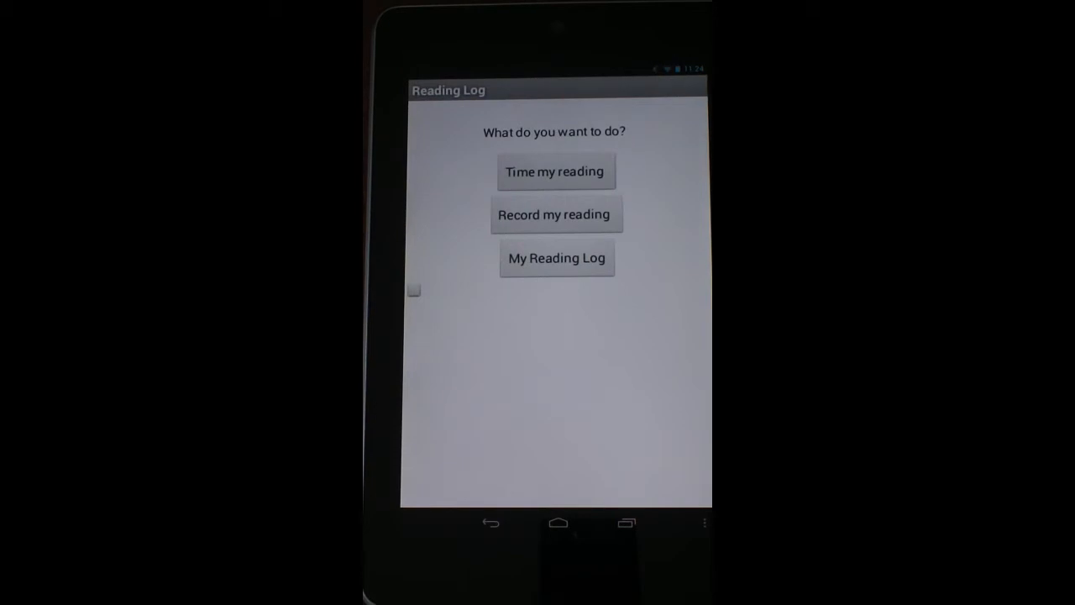
- Start a 10-minute countdown from Time my reading, let it run, then return to the timer choice
{"action": "left_click", "coordinate": [556, 171]}
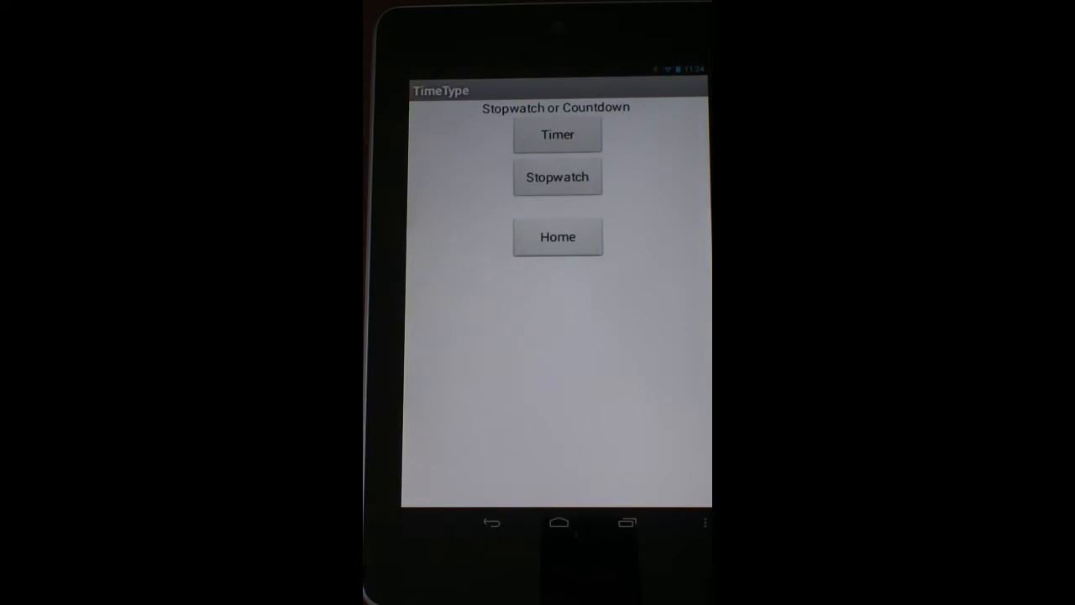
{"action": "left_click", "coordinate": [558, 134]}
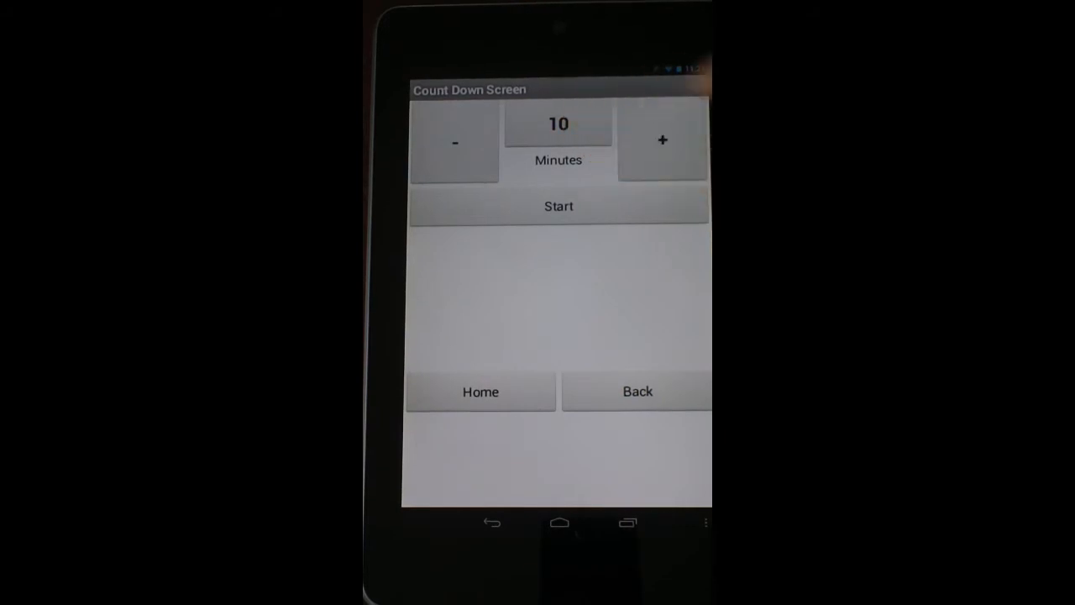
{"action": "left_click", "coordinate": [662, 142]}
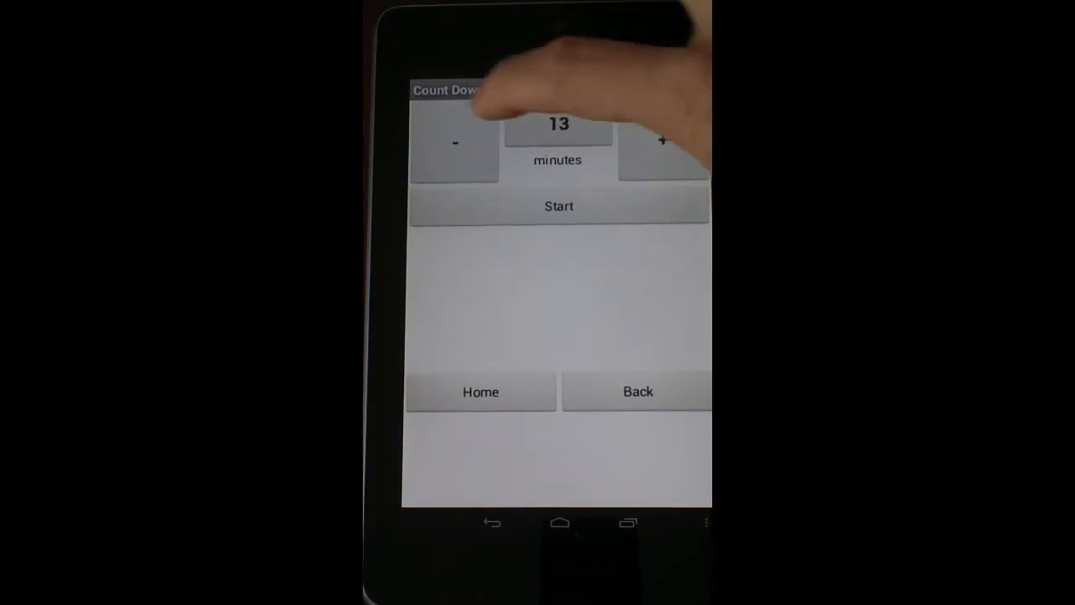
{"action": "left_click", "coordinate": [456, 142]}
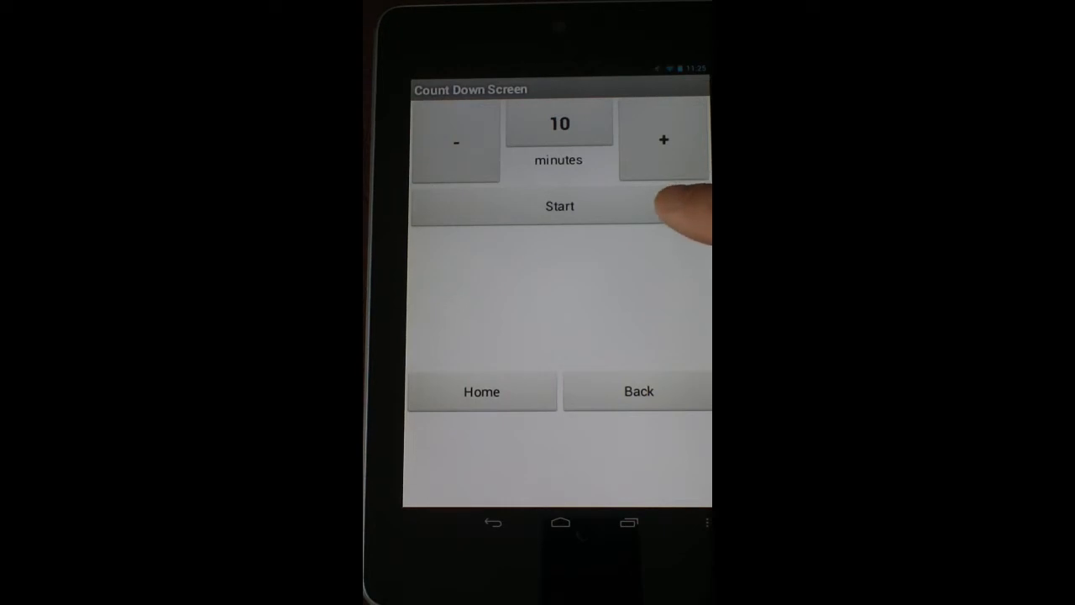
{"action": "left_click", "coordinate": [558, 205]}
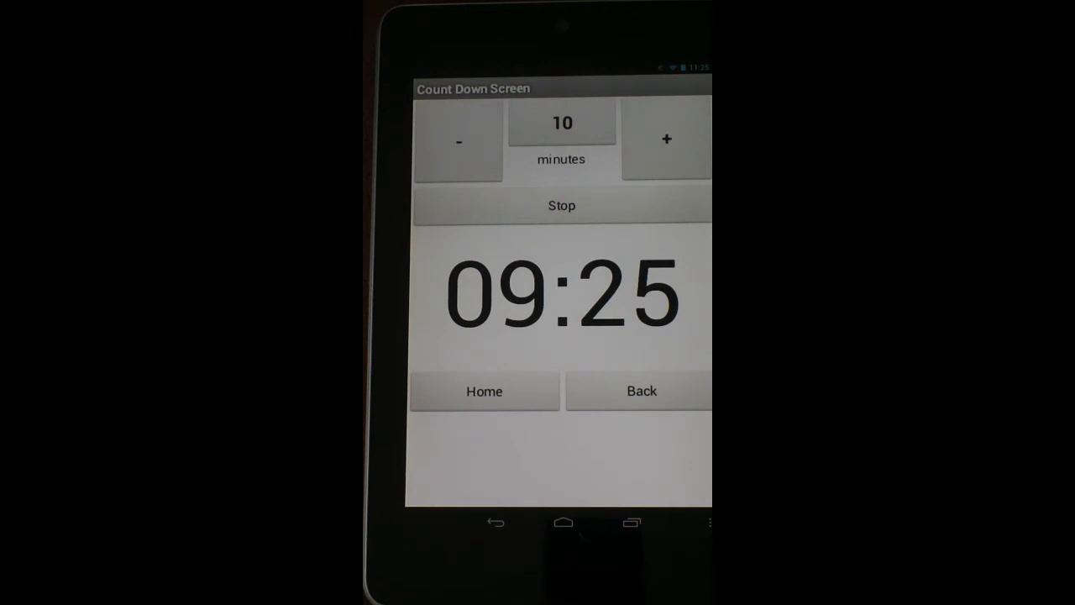
{"action": "left_click", "coordinate": [641, 390]}
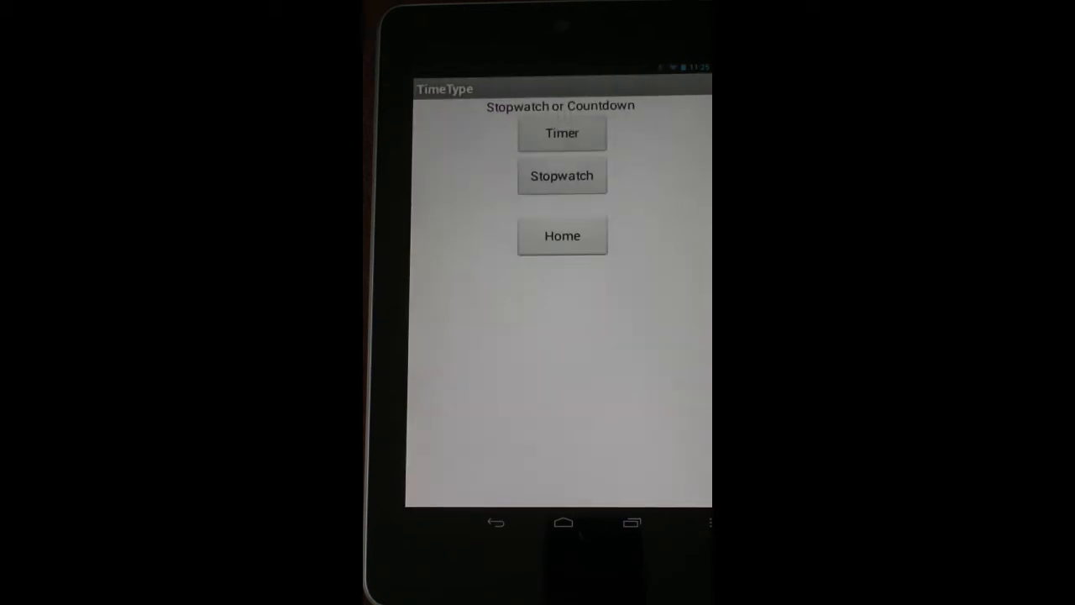
- Start the stopwatch, show its 00:16 elapsed time, and return to the main menu
{"action": "left_click", "coordinate": [561, 177]}
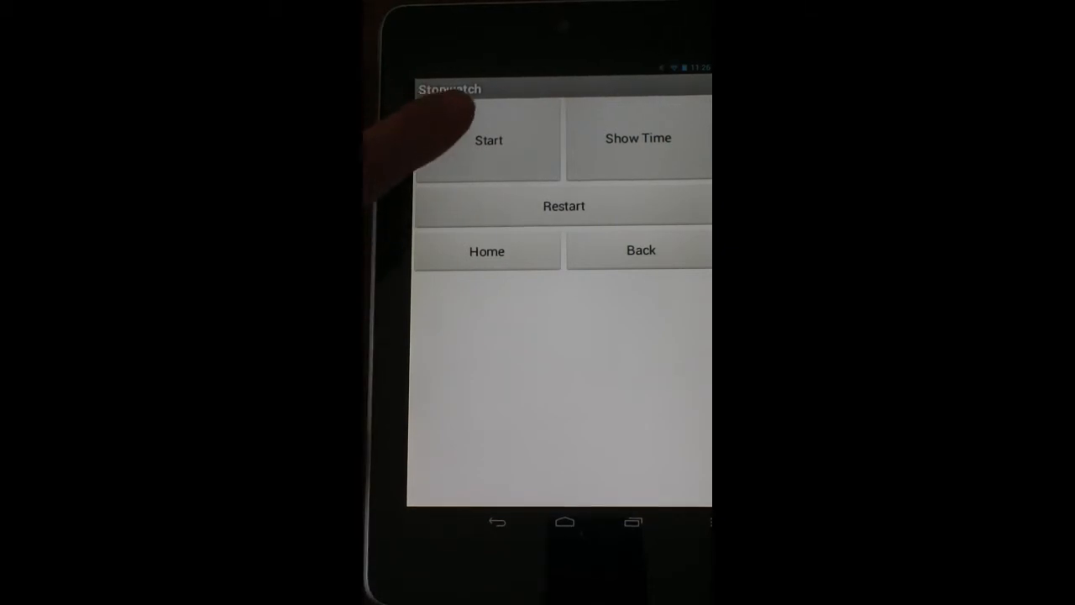
{"action": "left_click", "coordinate": [487, 139]}
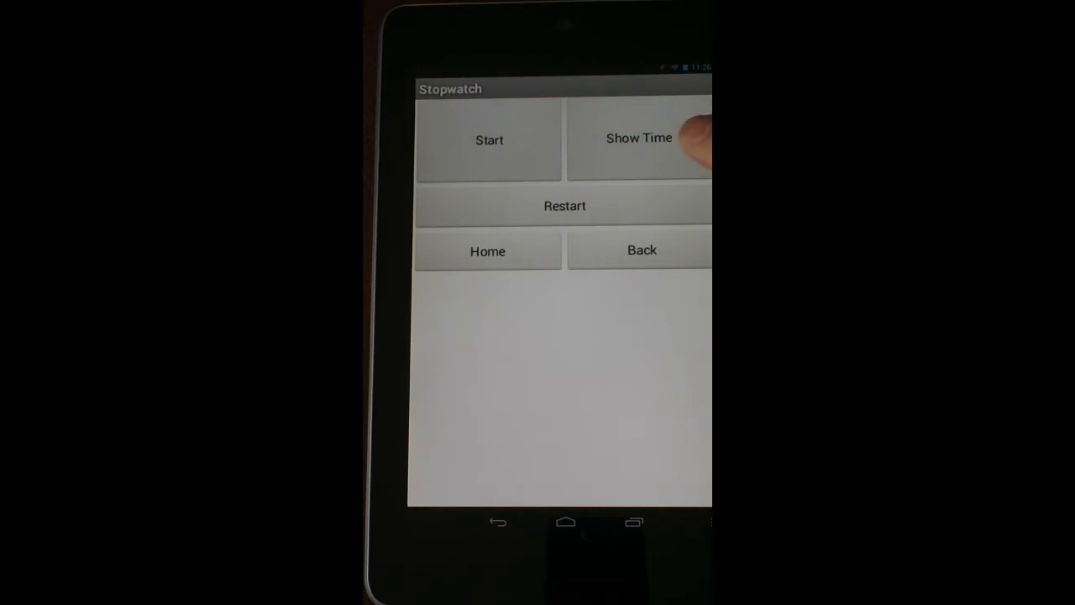
{"action": "left_click", "coordinate": [639, 138]}
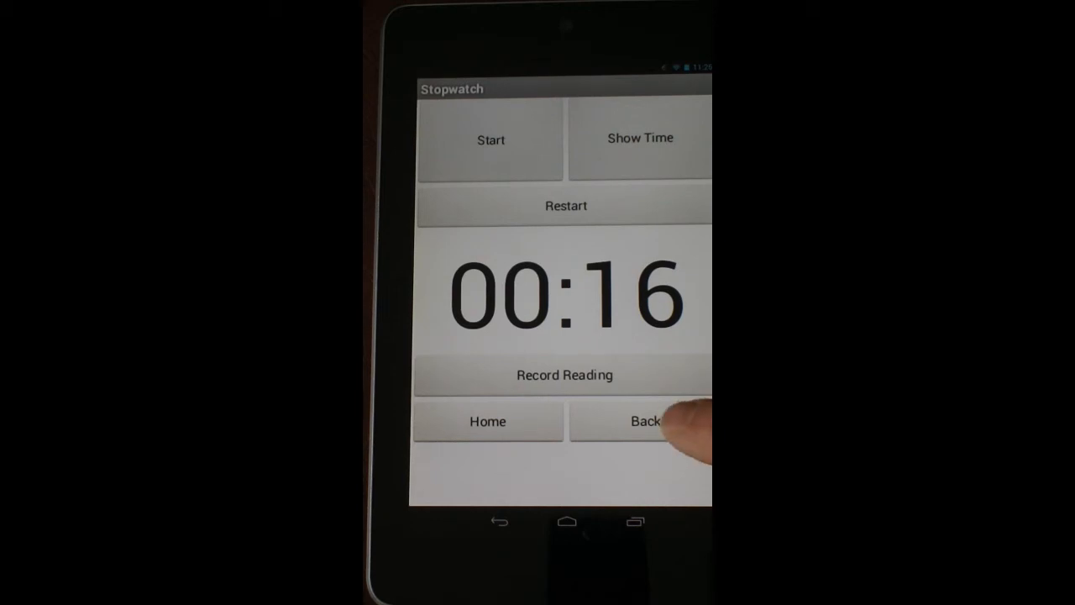
{"action": "left_click", "coordinate": [641, 421]}
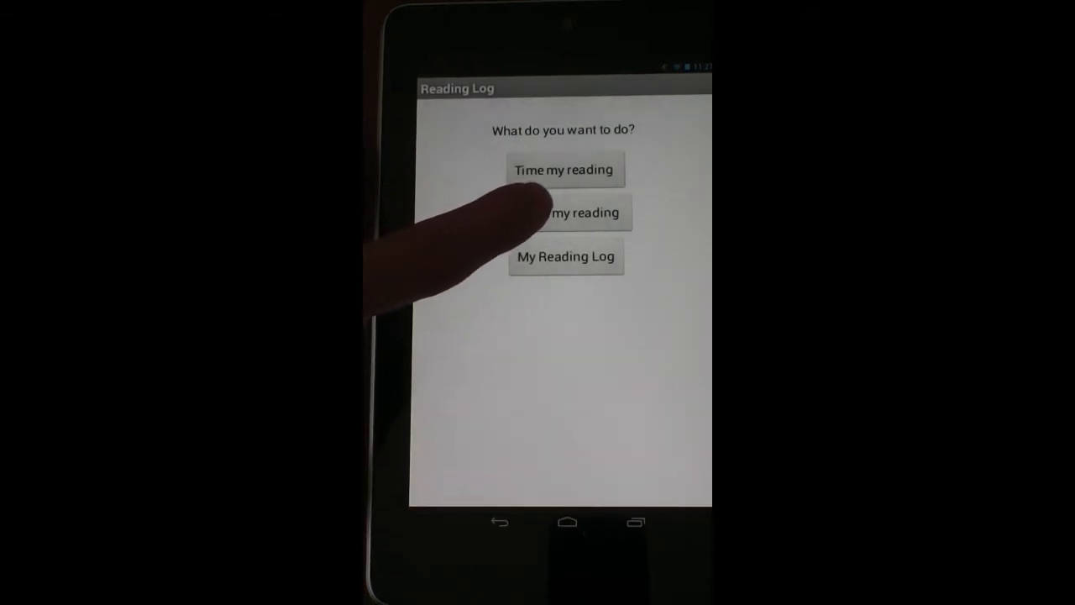
- Review the Record my reading form's Book Title and Author fields, then bring up My Reading Log
{"action": "left_click", "coordinate": [565, 212]}
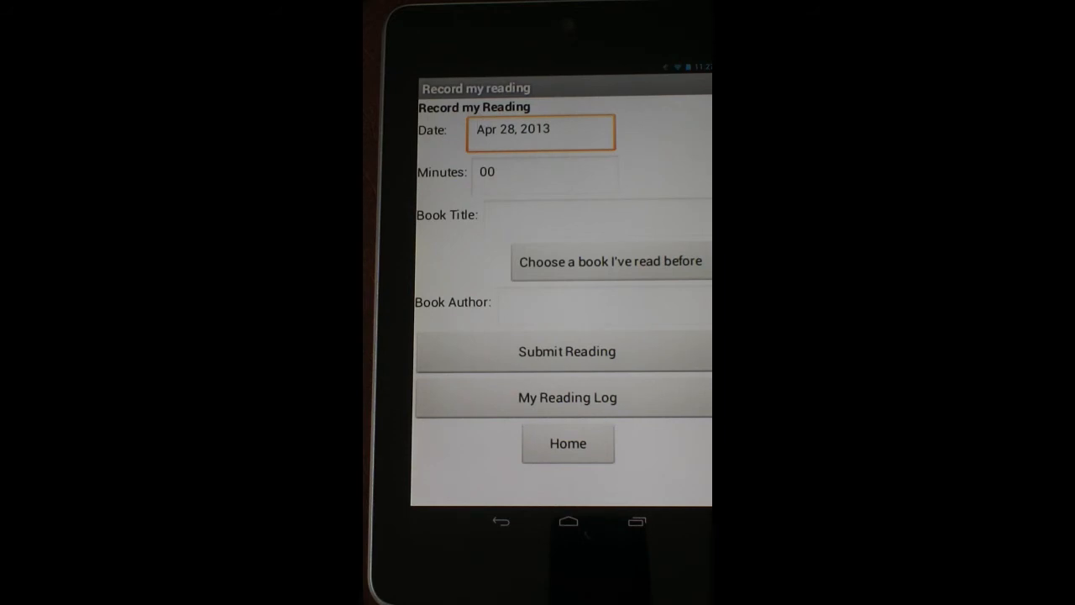
{"action": "left_click", "coordinate": [597, 215]}
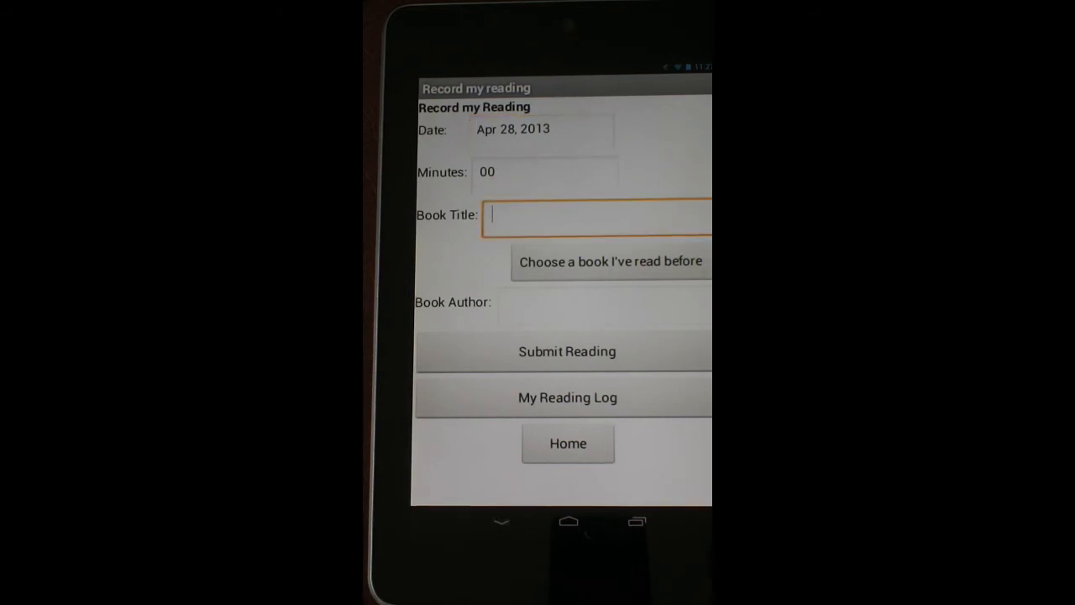
{"action": "left_click", "coordinate": [596, 215]}
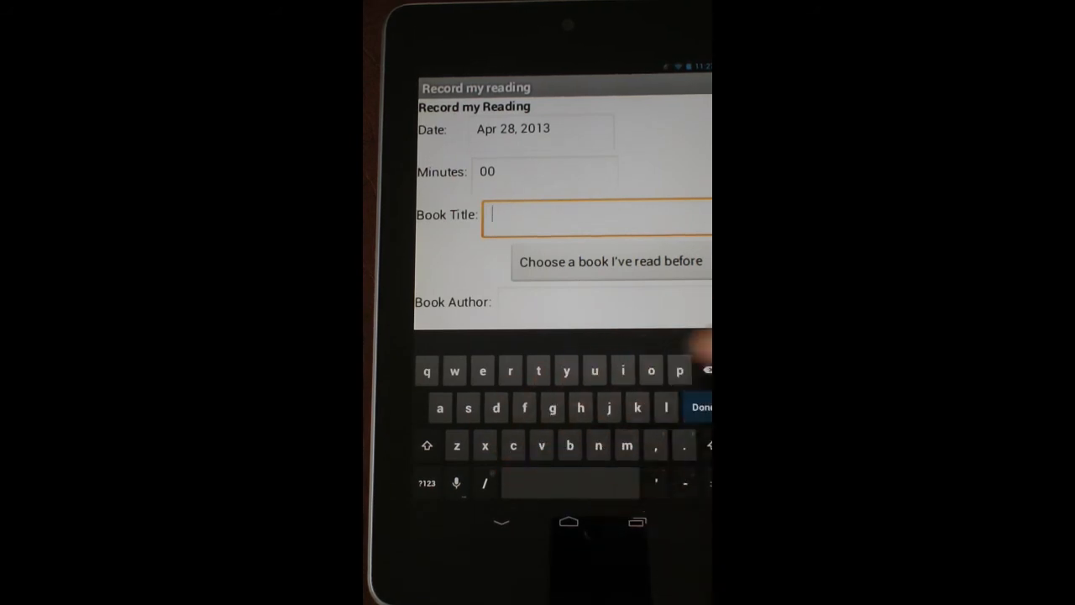
{"action": "left_click", "coordinate": [605, 302]}
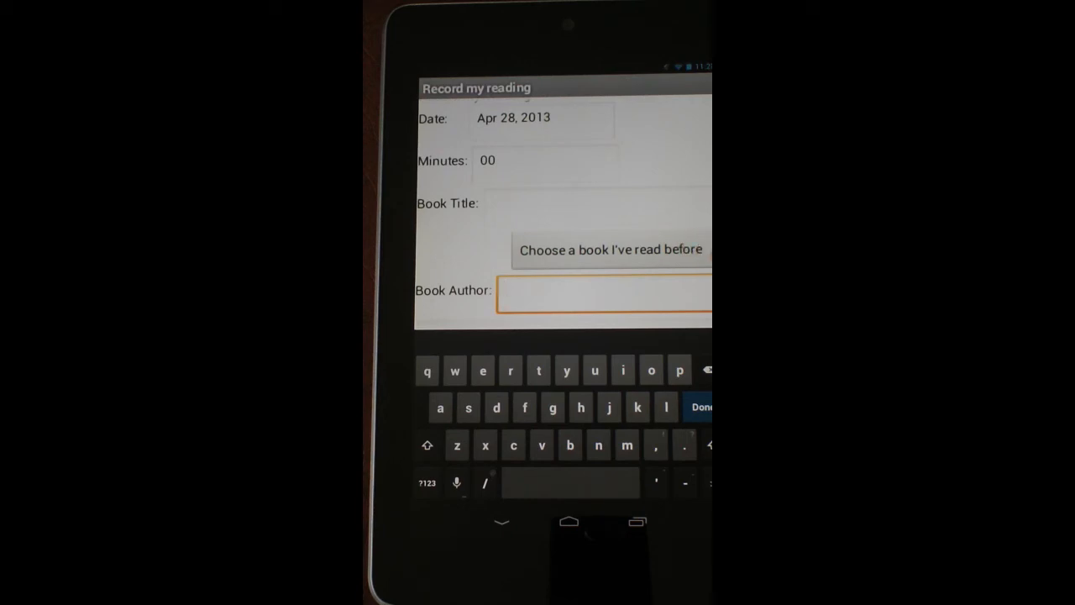
{"action": "left_click", "coordinate": [611, 249]}
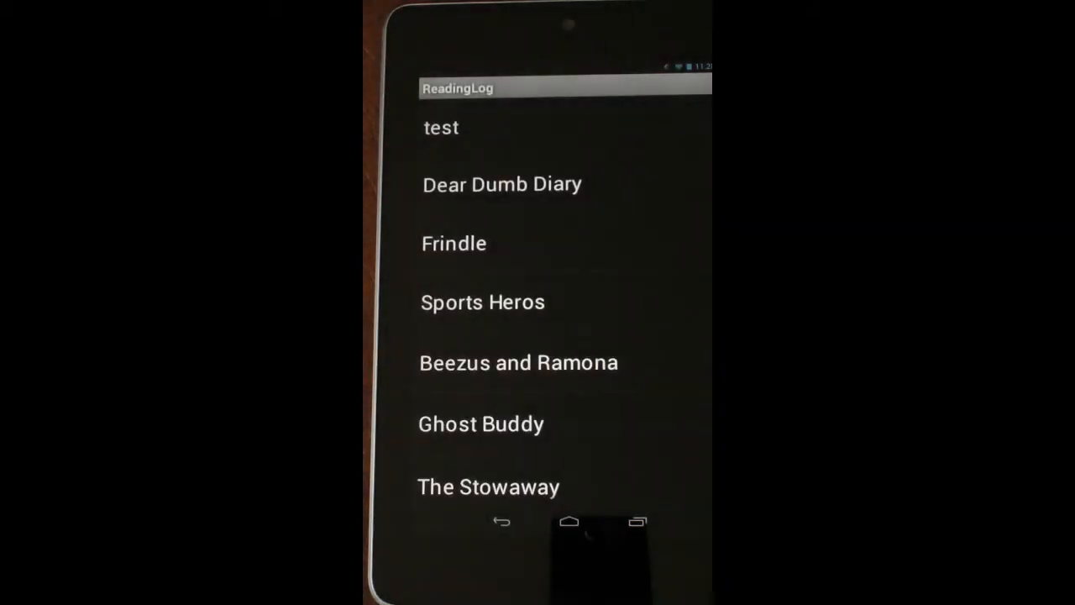
- Fill the form with Goosebumps by R.L. Stine from the read list and submit the reading
{"action": "scroll", "scroll_direction": "down", "scroll_amount": 3}
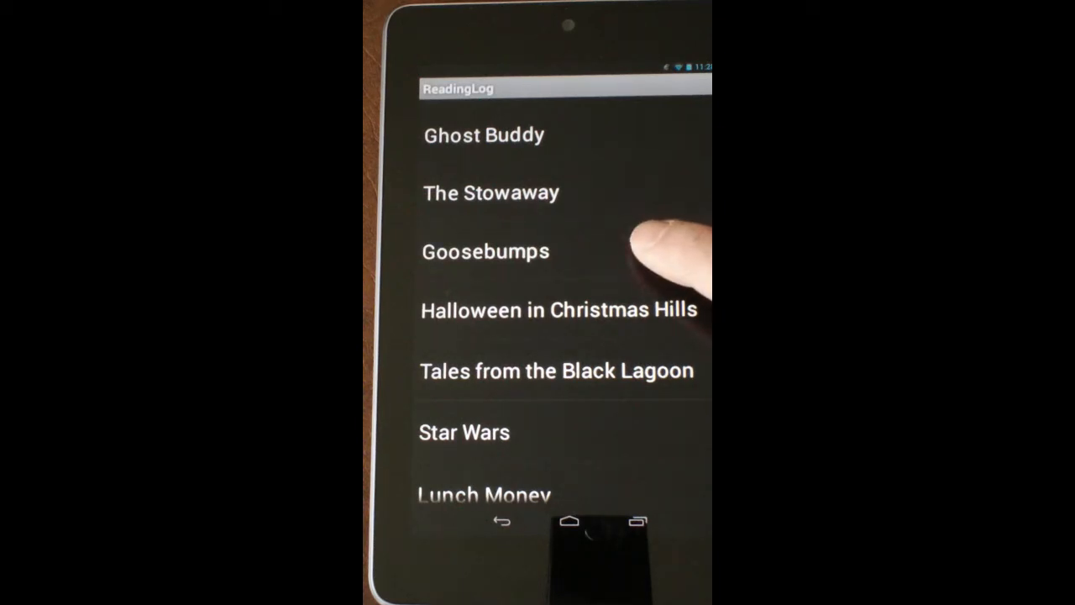
{"action": "left_click", "coordinate": [484, 252]}
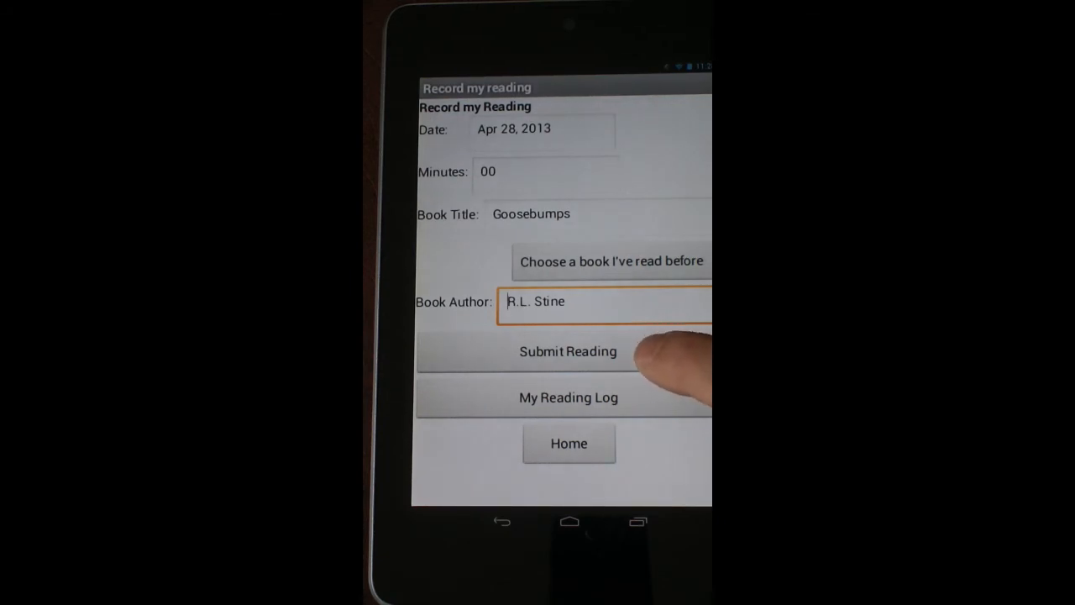
{"action": "left_click", "coordinate": [568, 351]}
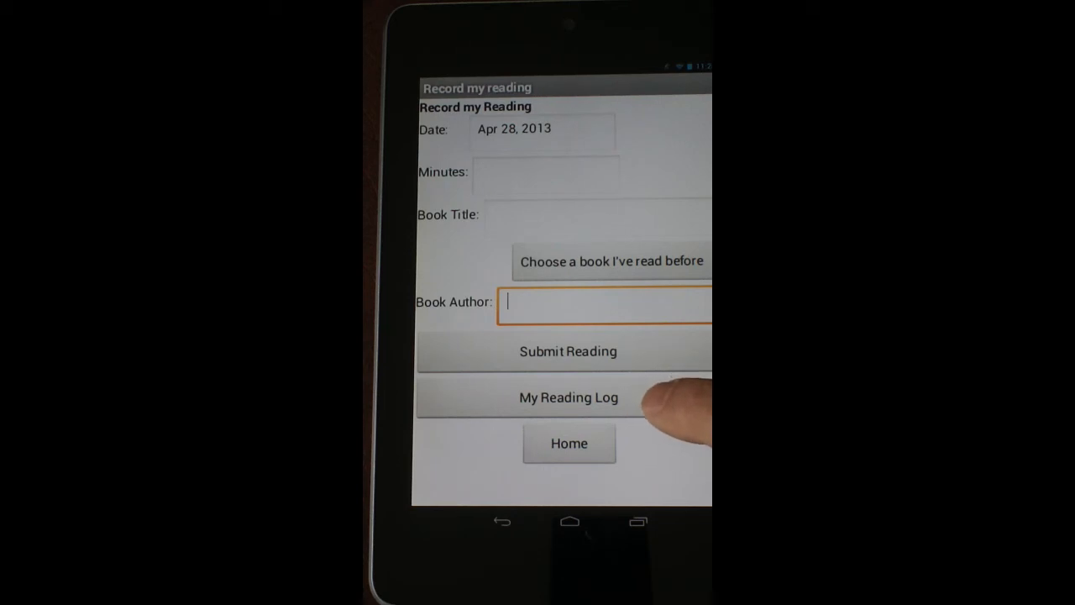
- View the logged details for Goosebumps and for Beezus and Ramona, then return Home
{"action": "left_click", "coordinate": [568, 397]}
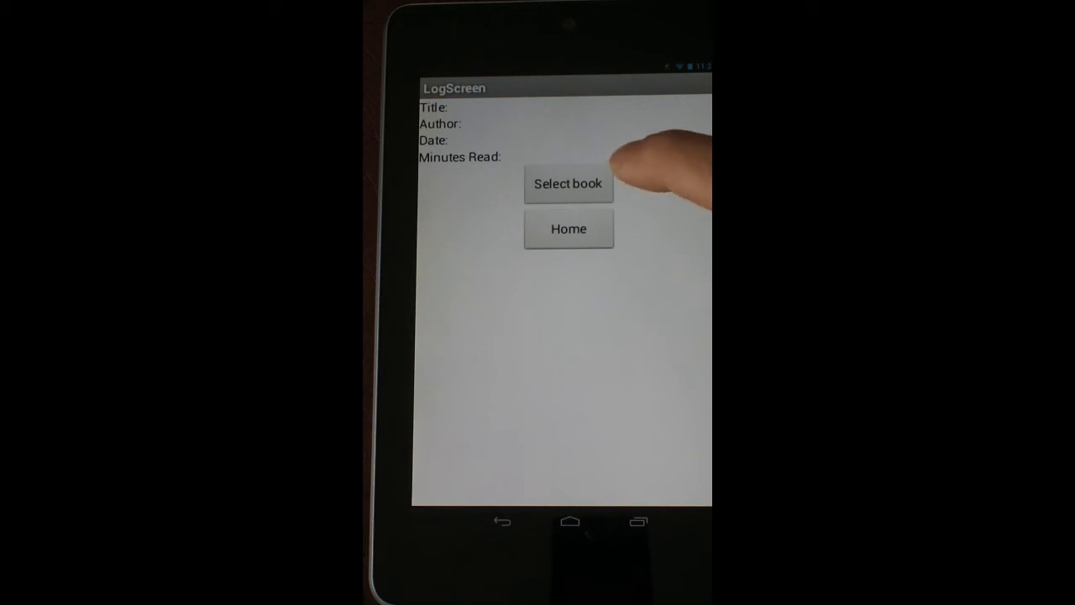
{"action": "left_click", "coordinate": [568, 183]}
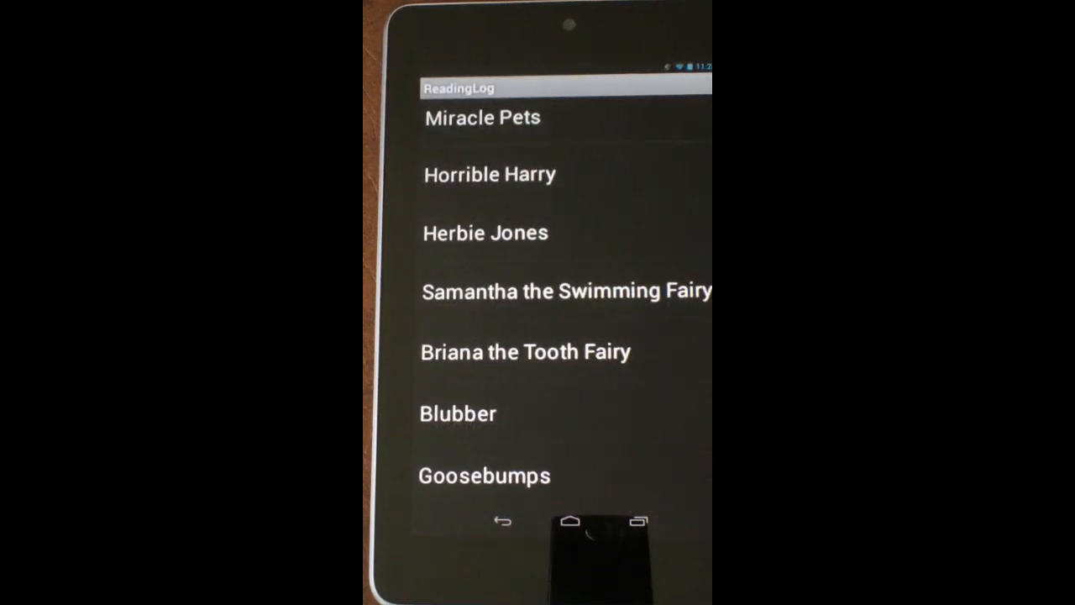
{"action": "left_click", "coordinate": [484, 475]}
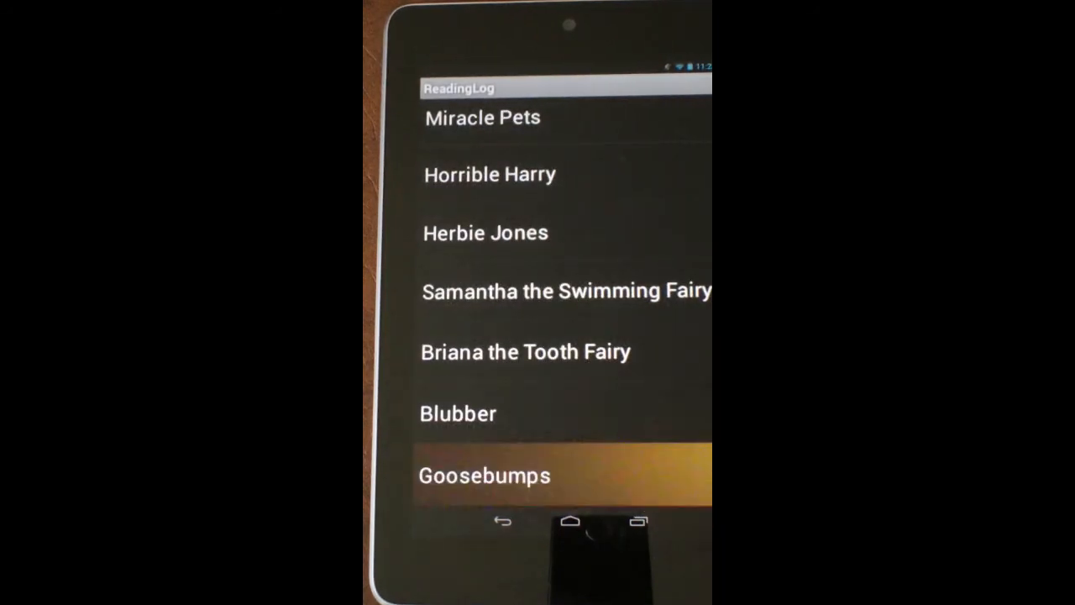
{"action": "left_click", "coordinate": [483, 476]}
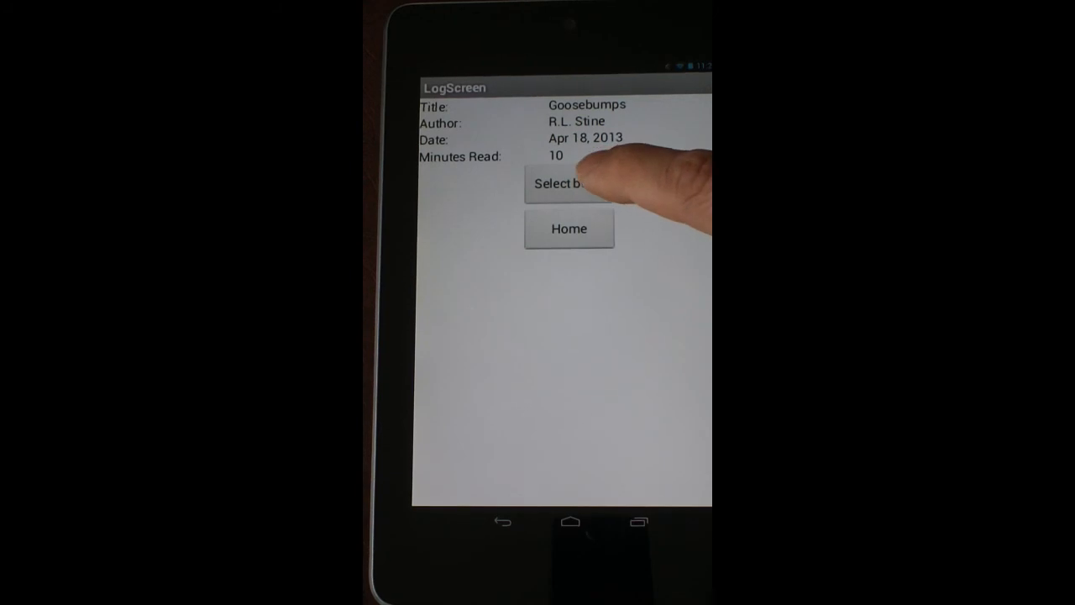
{"action": "left_click", "coordinate": [556, 183]}
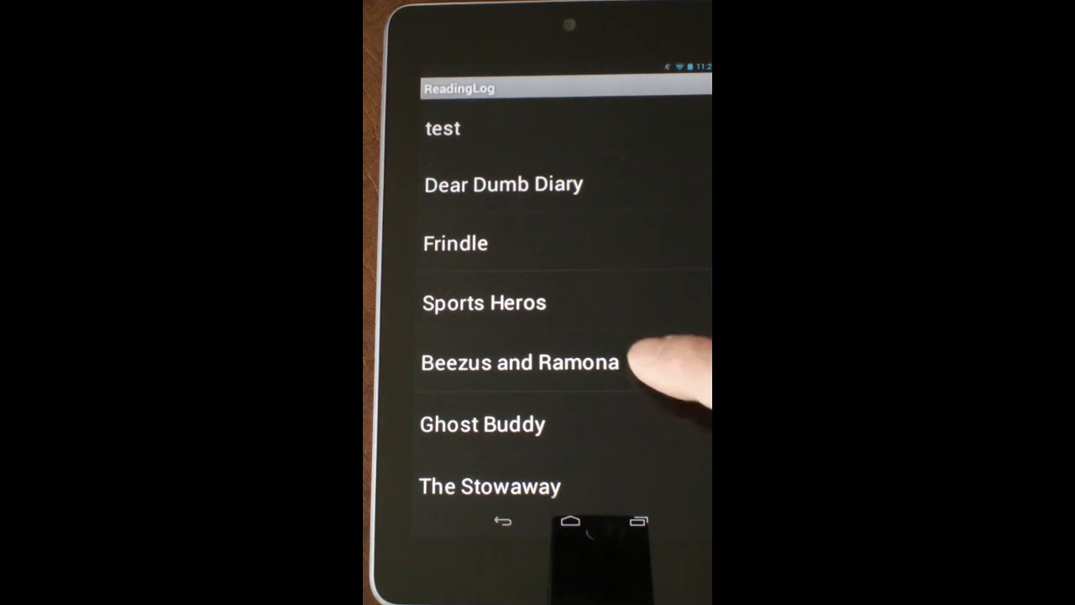
{"action": "left_click", "coordinate": [521, 363]}
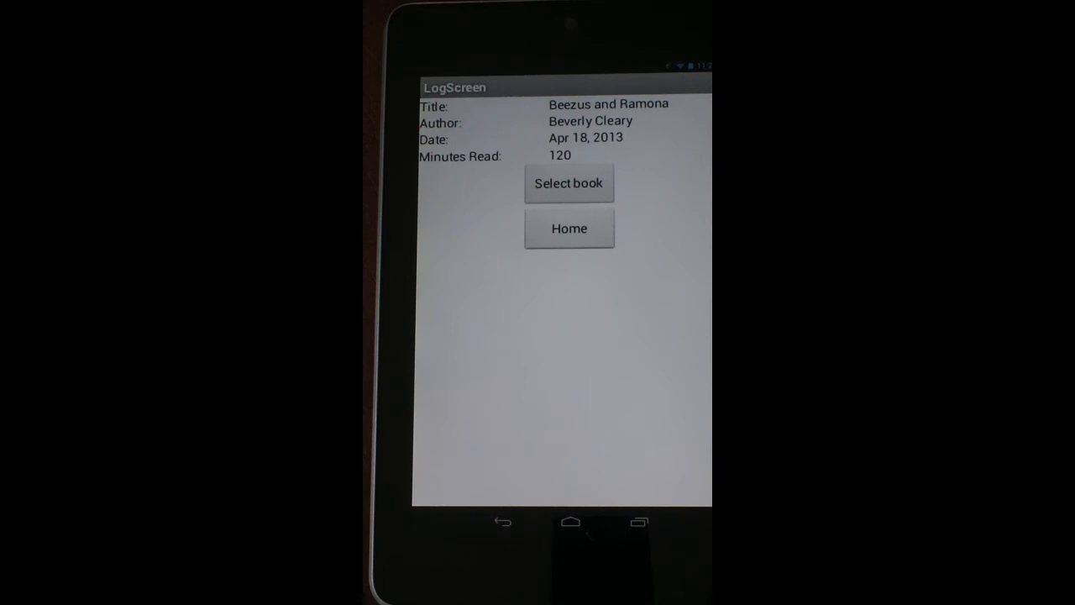
{"action": "left_click", "coordinate": [568, 228]}
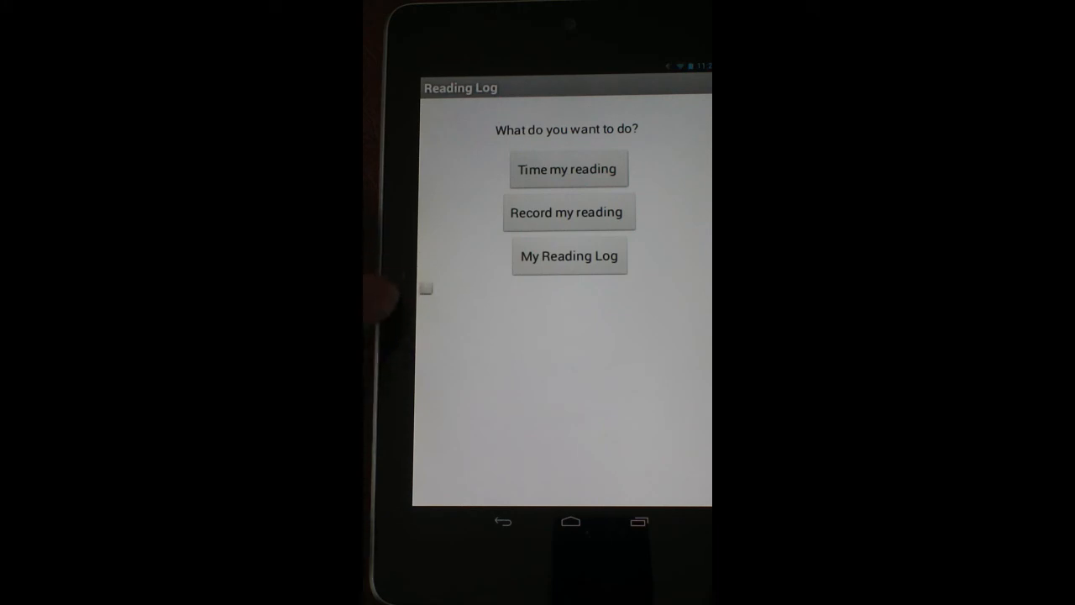
{"action": "mouse_move", "coordinate": [423, 294]}
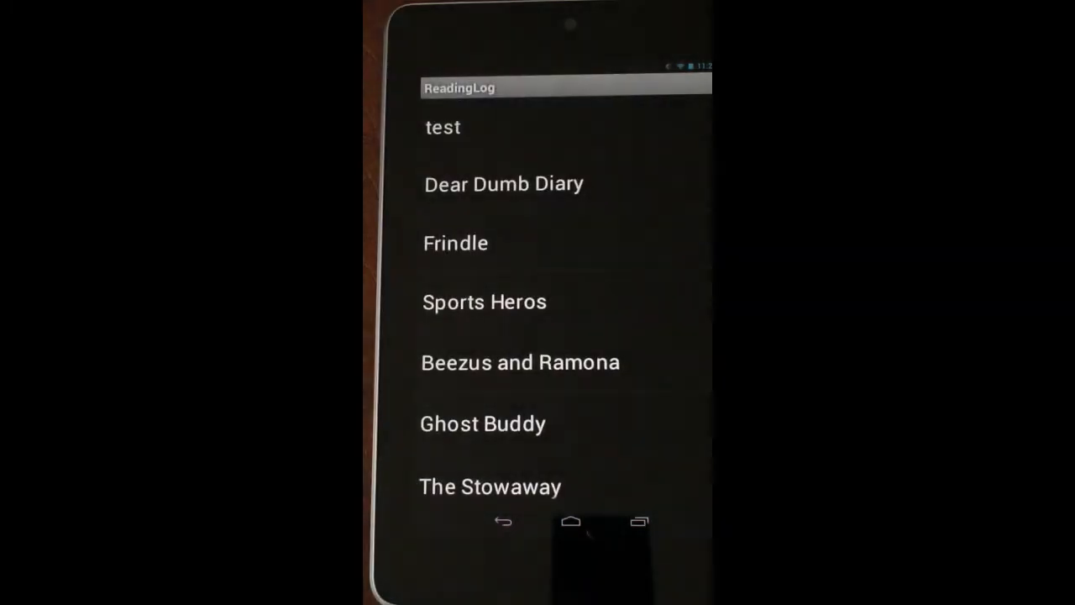
- Select the Goosebumps entry by R.L. Stine in DBadmin and delete it from the log
{"action": "scroll", "scroll_direction": "down", "scroll_amount": 3}
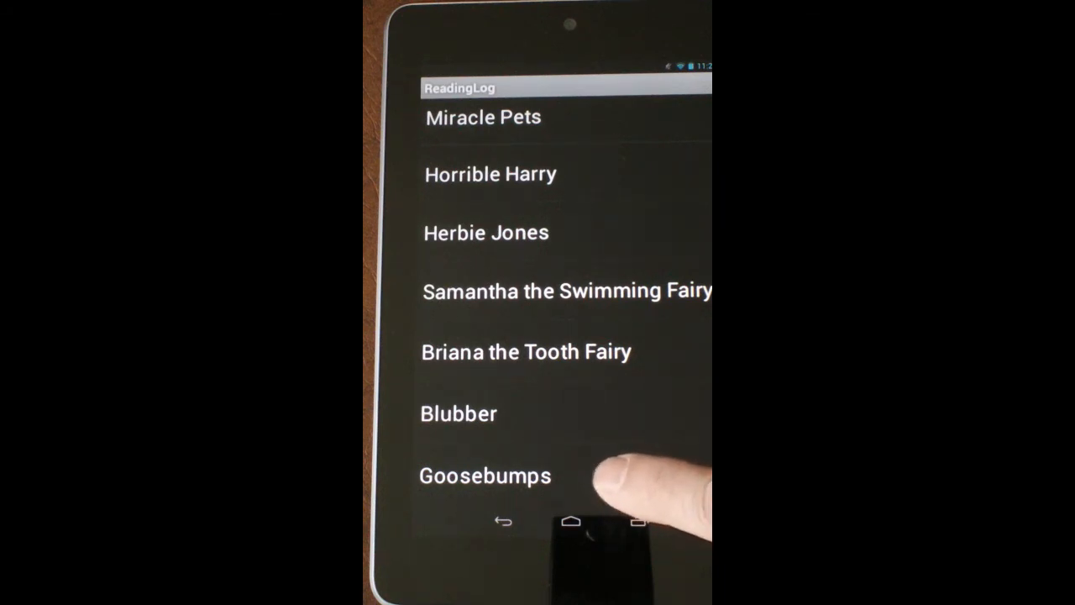
{"action": "left_click", "coordinate": [484, 476]}
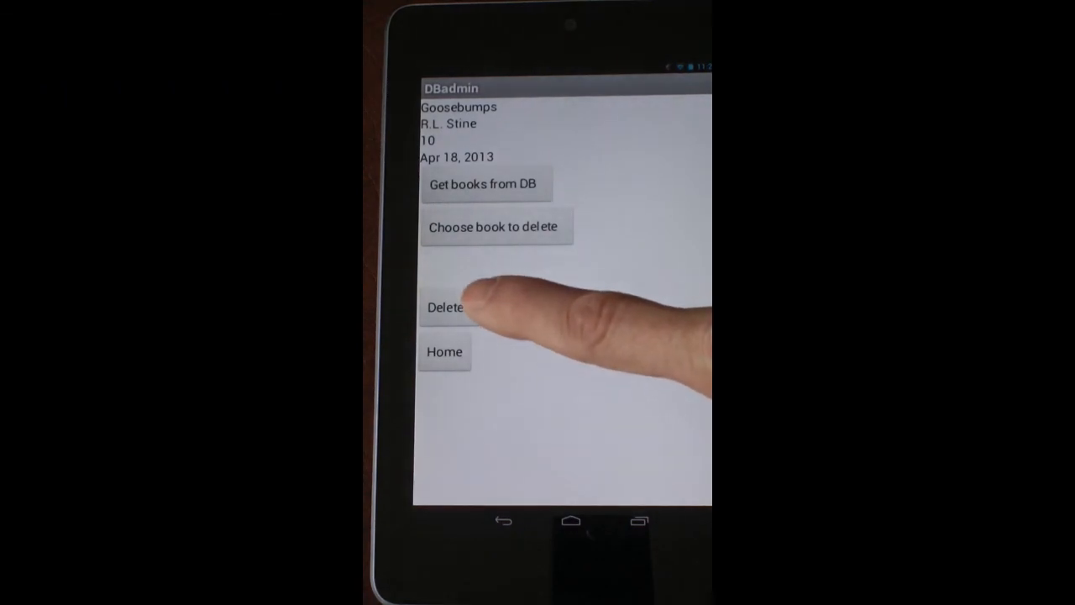
{"action": "left_click", "coordinate": [445, 306]}
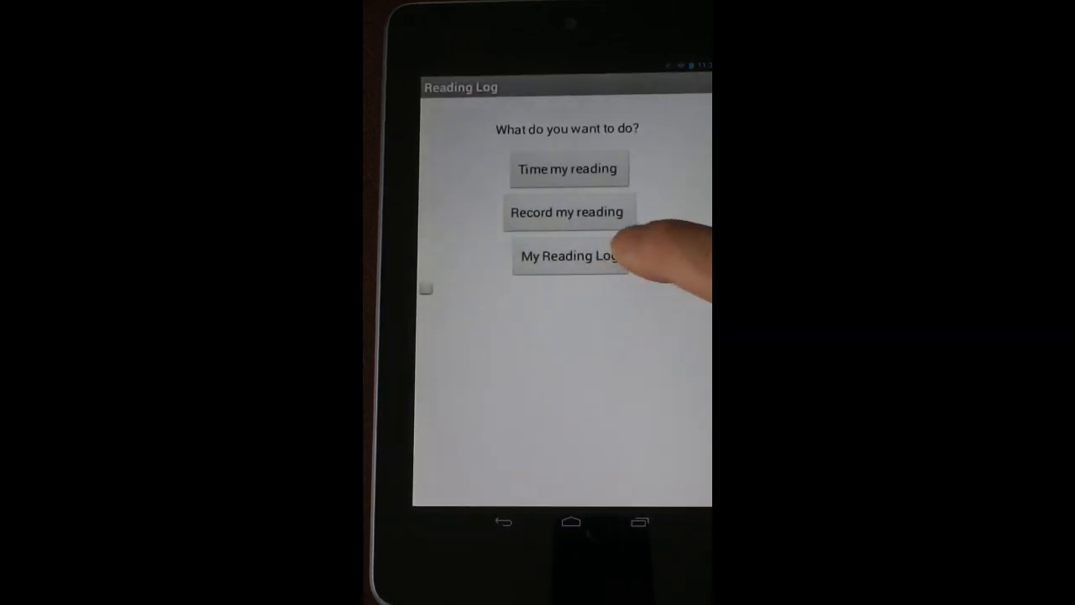
{"action": "left_click", "coordinate": [570, 256]}
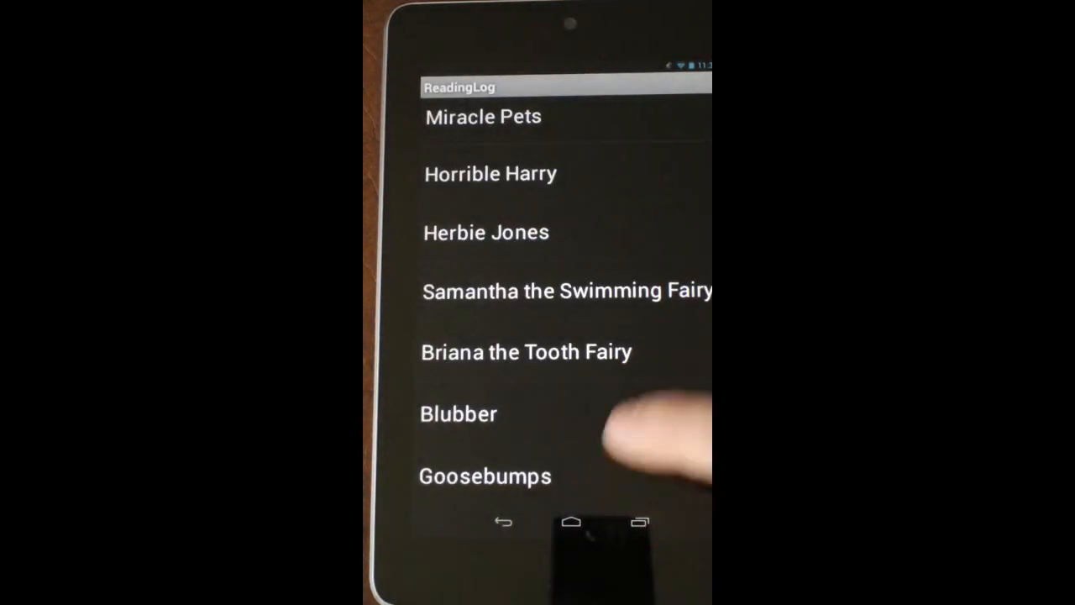
{"action": "left_click", "coordinate": [484, 476]}
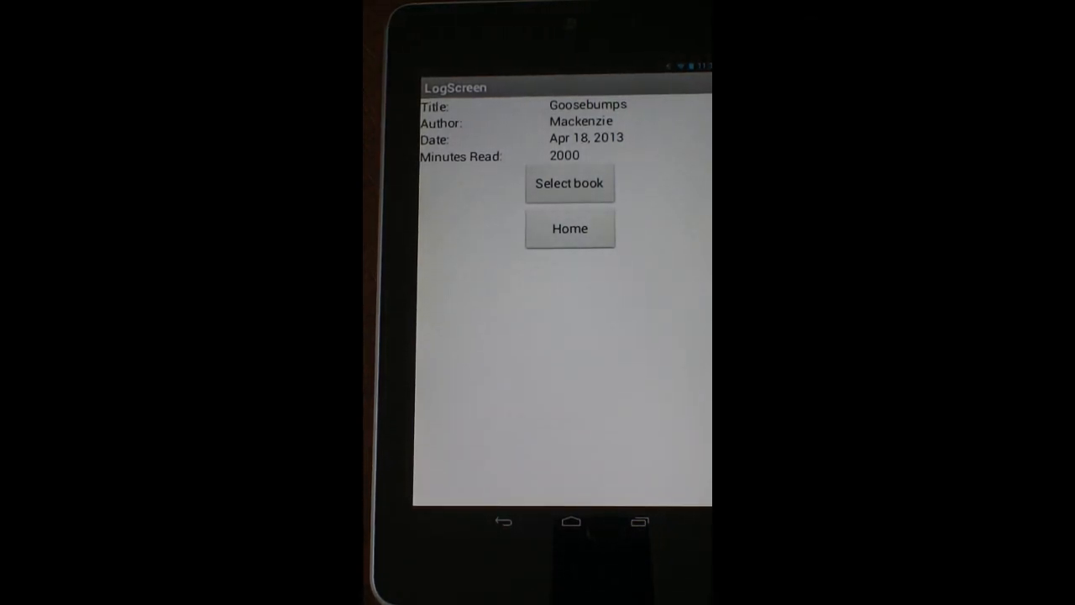
{"action": "left_click", "coordinate": [569, 229]}
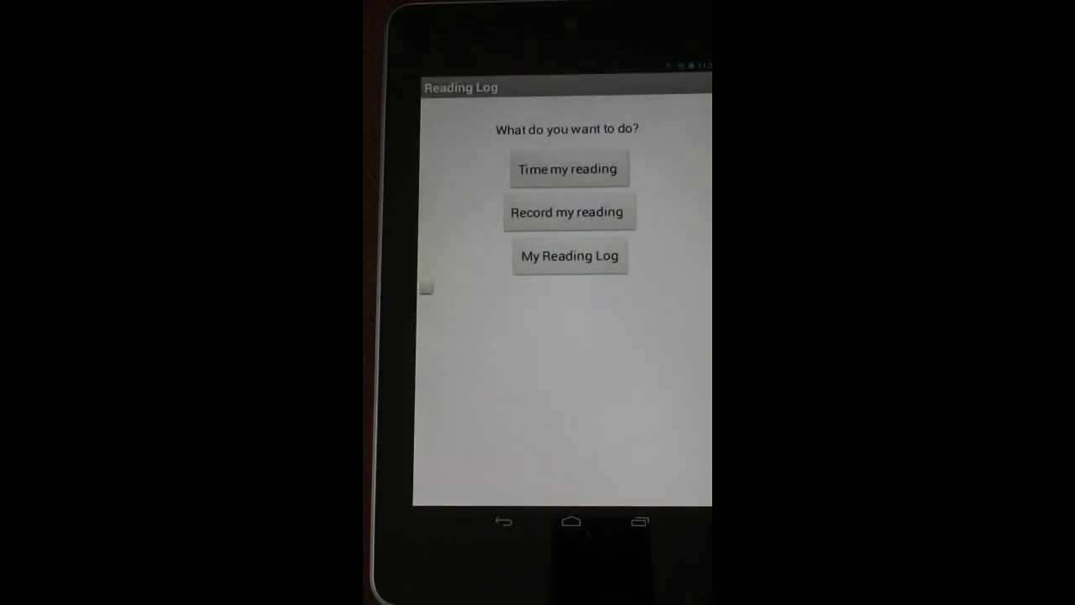